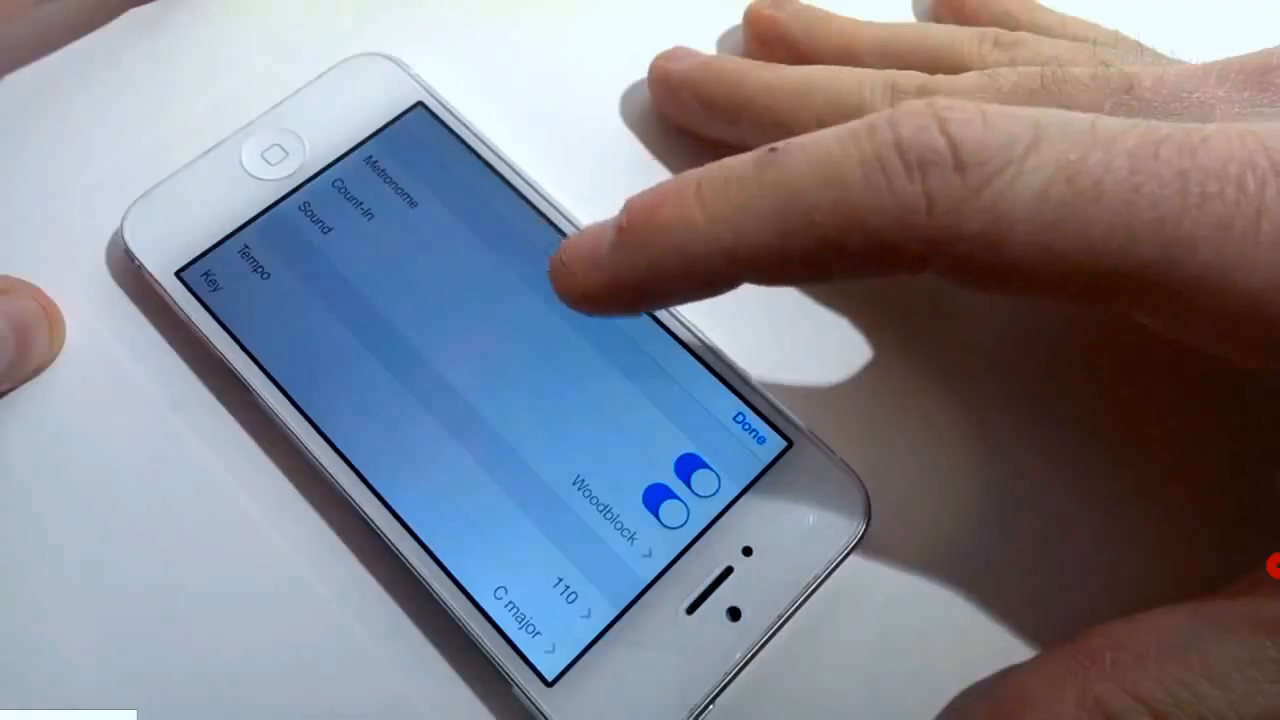
# Step: Close Song Settings, keeping metronome and count-in on, tempo 110, key C major
pyautogui.click(675, 485)
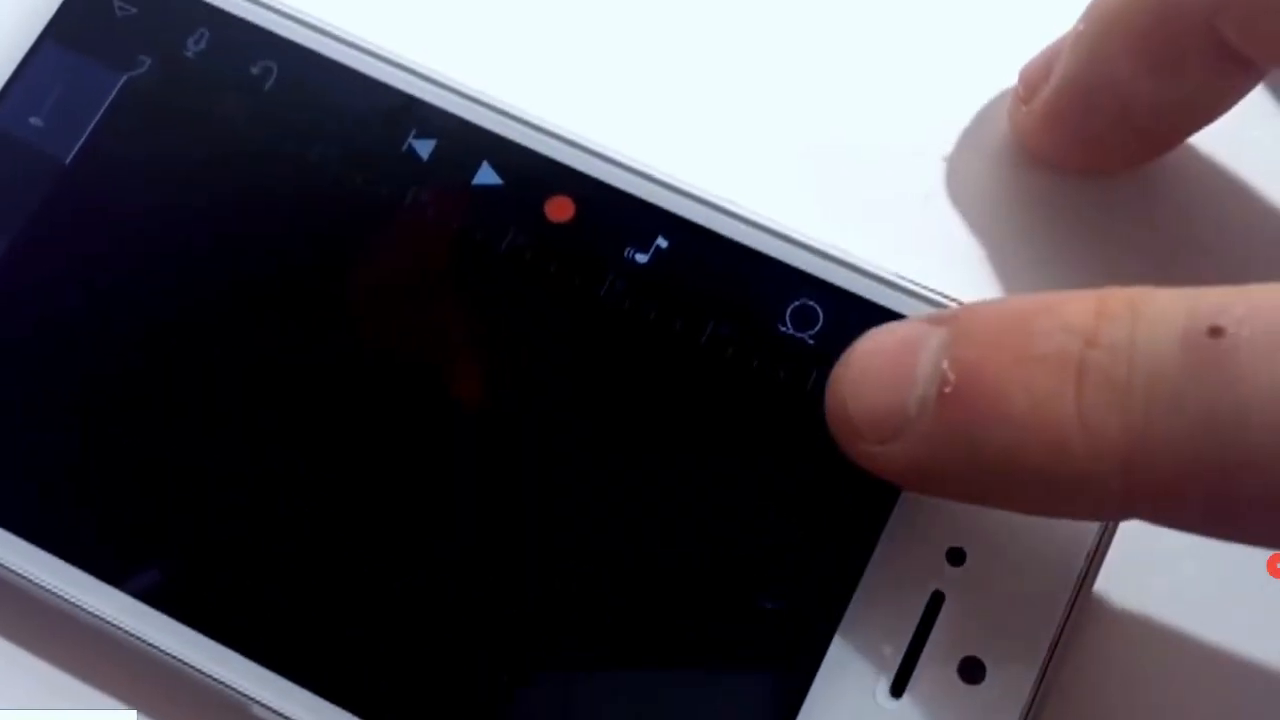
# Step: Open the Section Length settings from the right end of the Tracks ruler
pyautogui.click(810, 320)
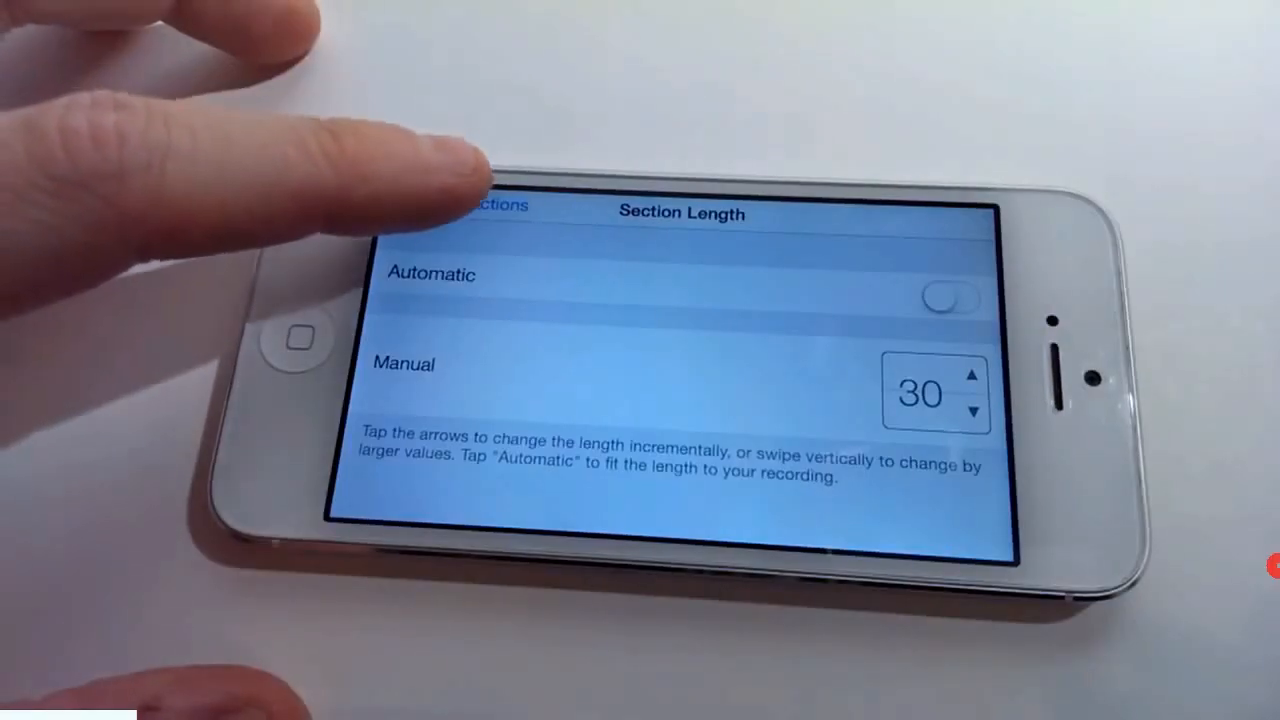
# Step: Confirm Section A at a manual length of 30 bars and finish editing sections
pyautogui.click(490, 205)
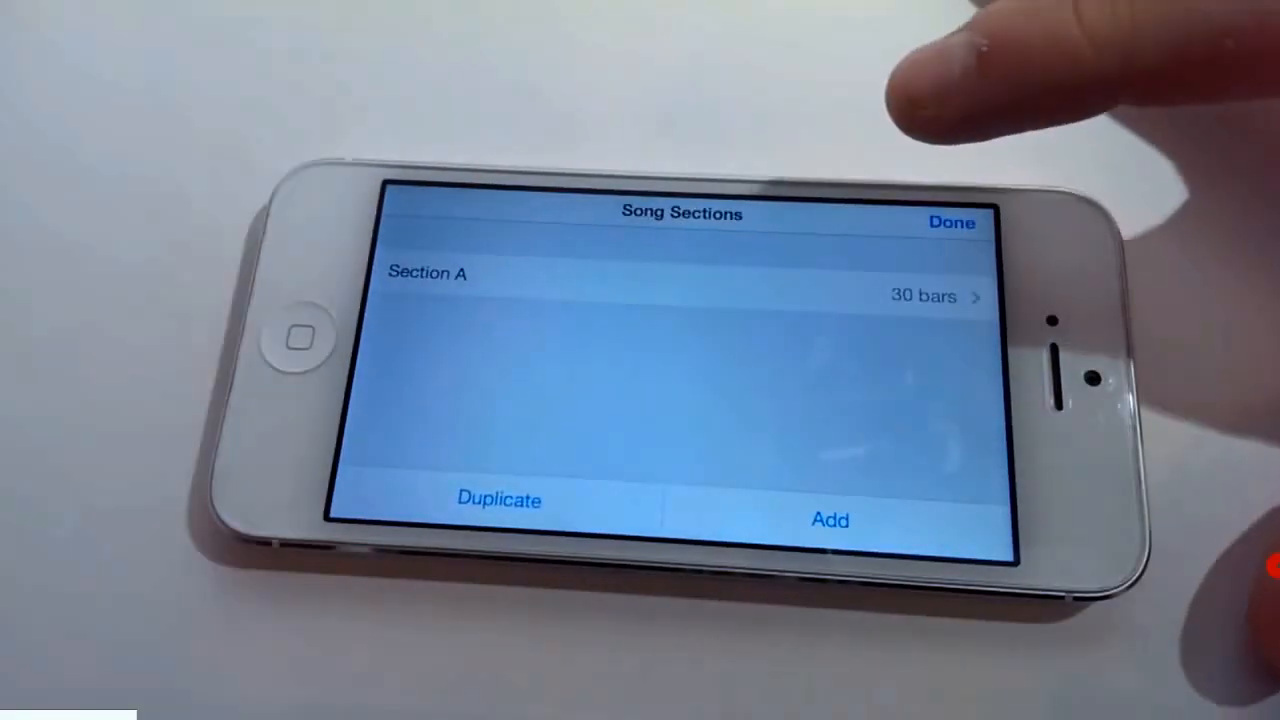
pyautogui.click(949, 221)
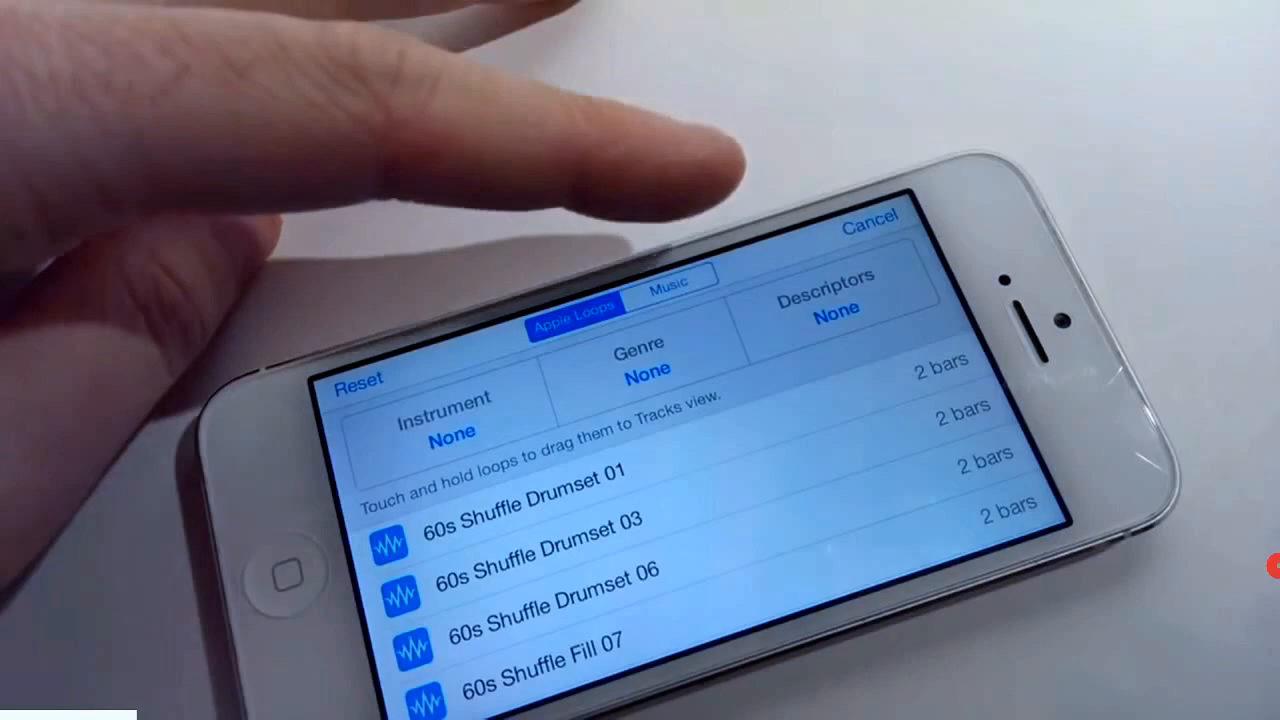
# Step: Switch the Loop Browser to the Music library and list its individual songs
pyautogui.click(668, 281)
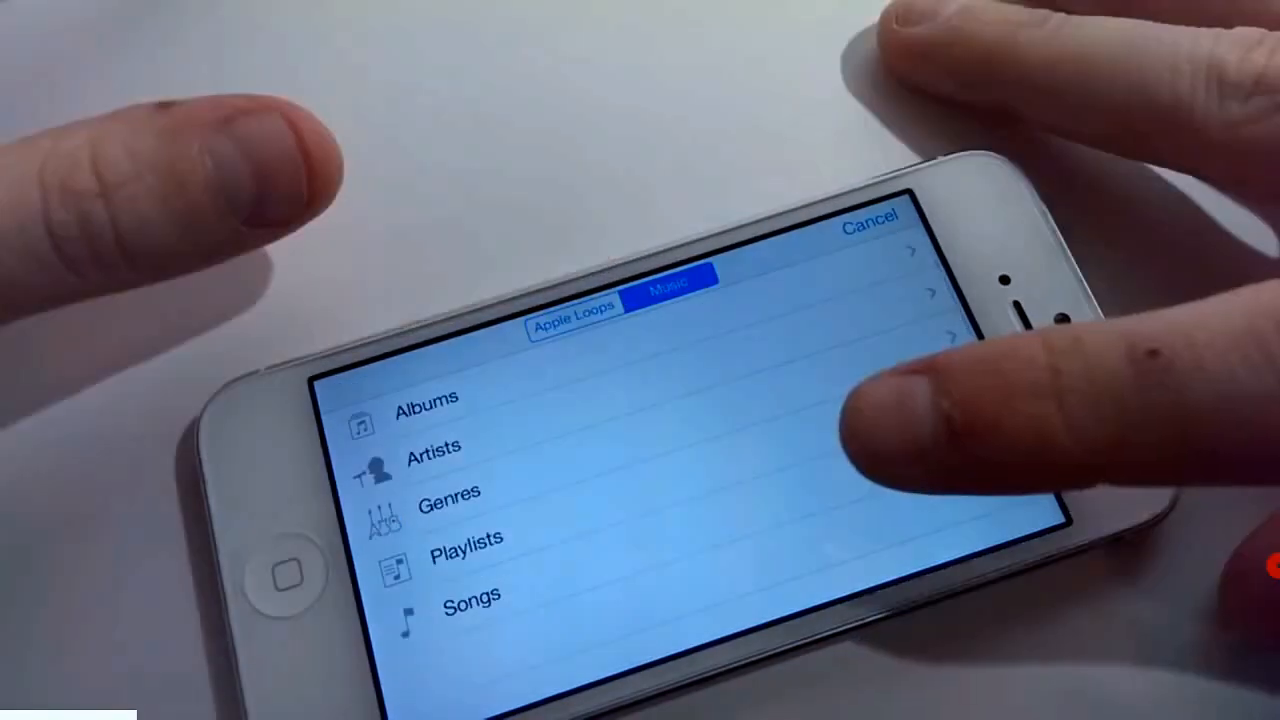
pyautogui.click(470, 595)
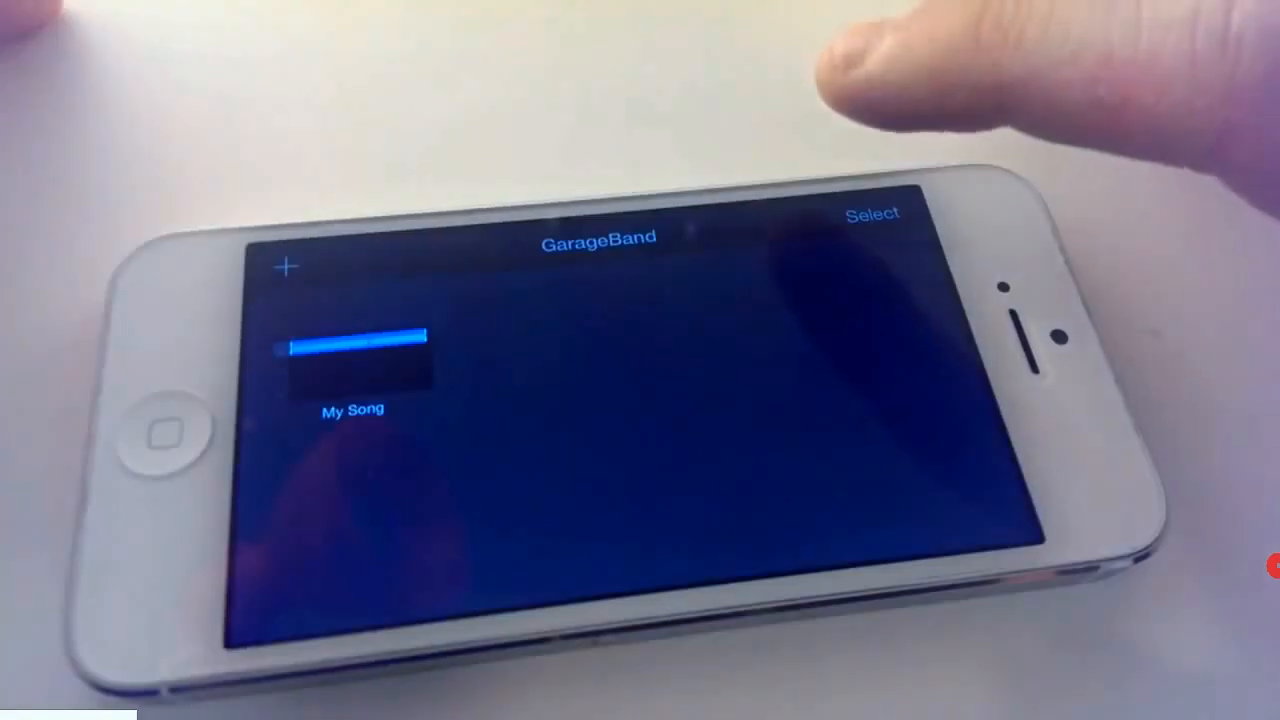
# Step: Select My Song in My Songs and share it as a Ringtone
pyautogui.click(872, 214)
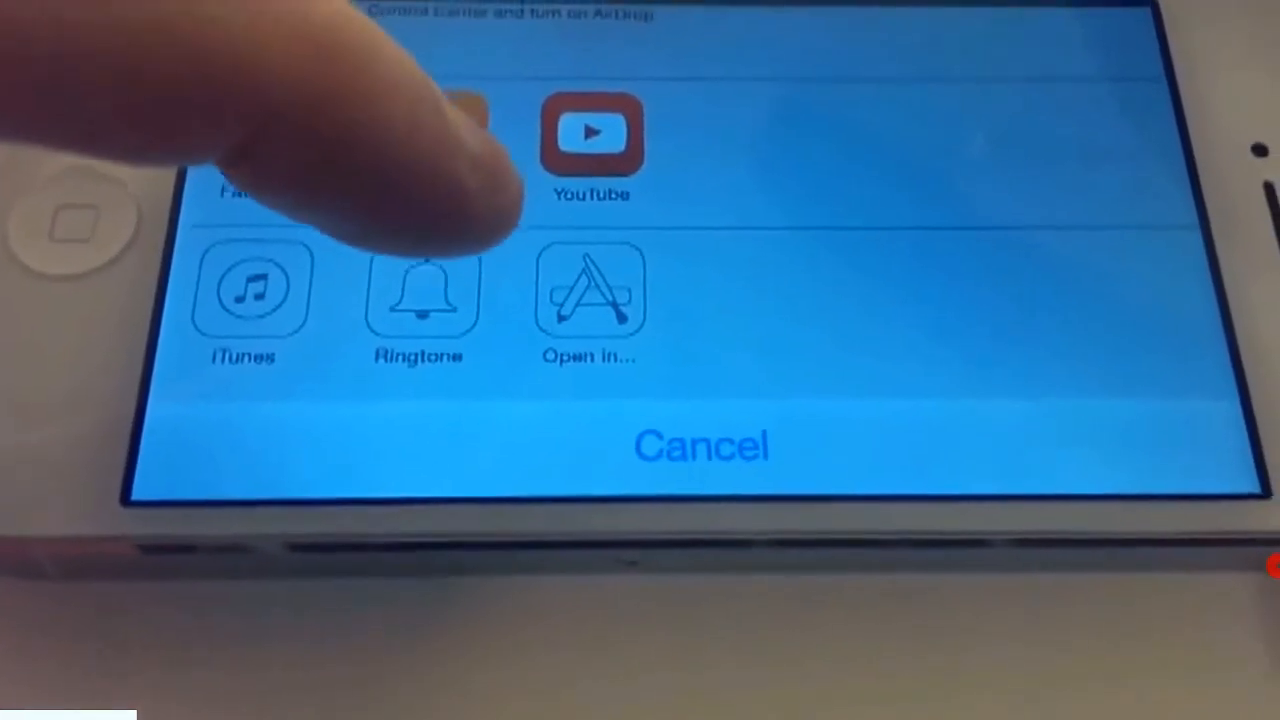
pyautogui.click(419, 295)
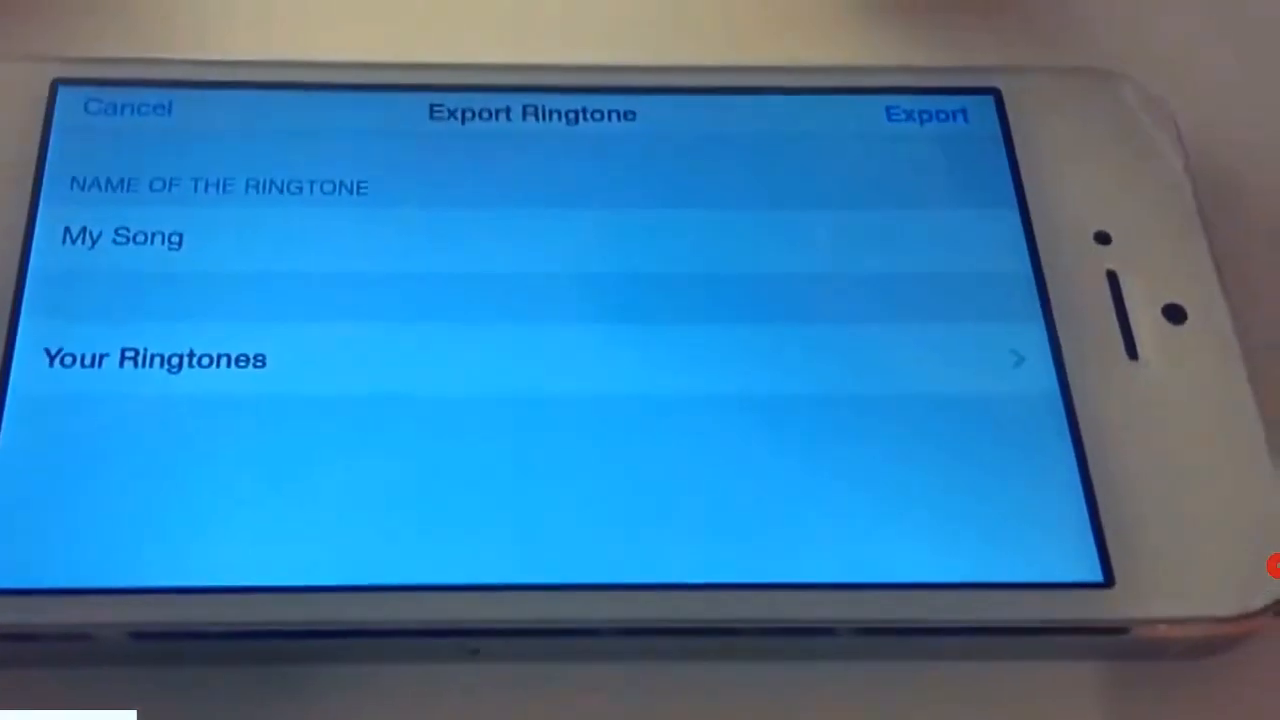